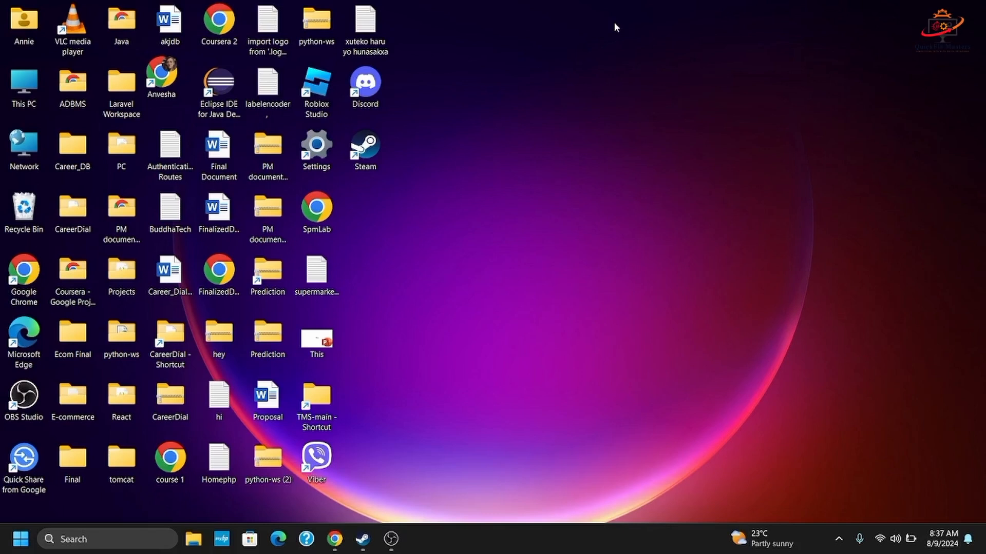
{"action": "mouse_move", "coordinate": [493, 309]}
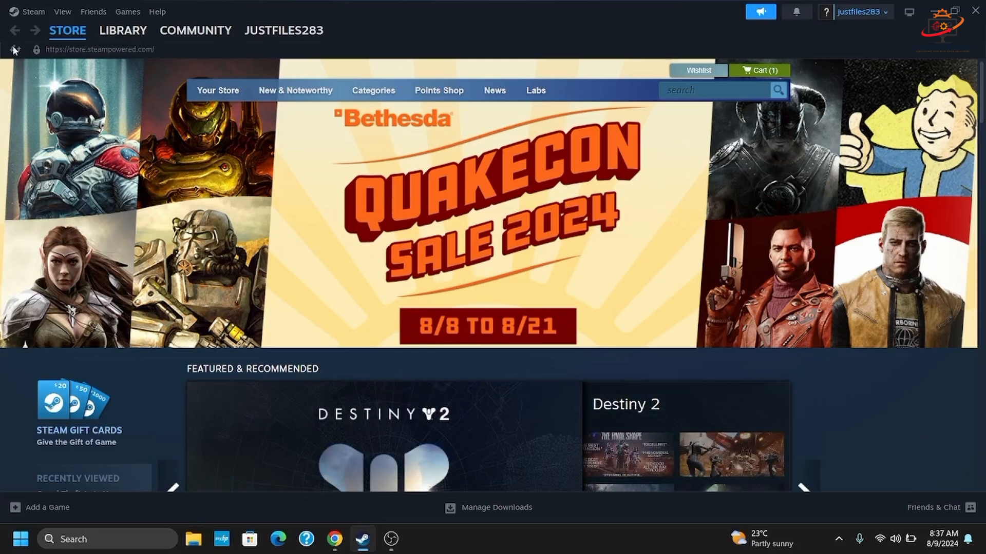
Open Steam Settings from the Steam menu to show the Account section
{"action": "left_click", "coordinate": [34, 12]}
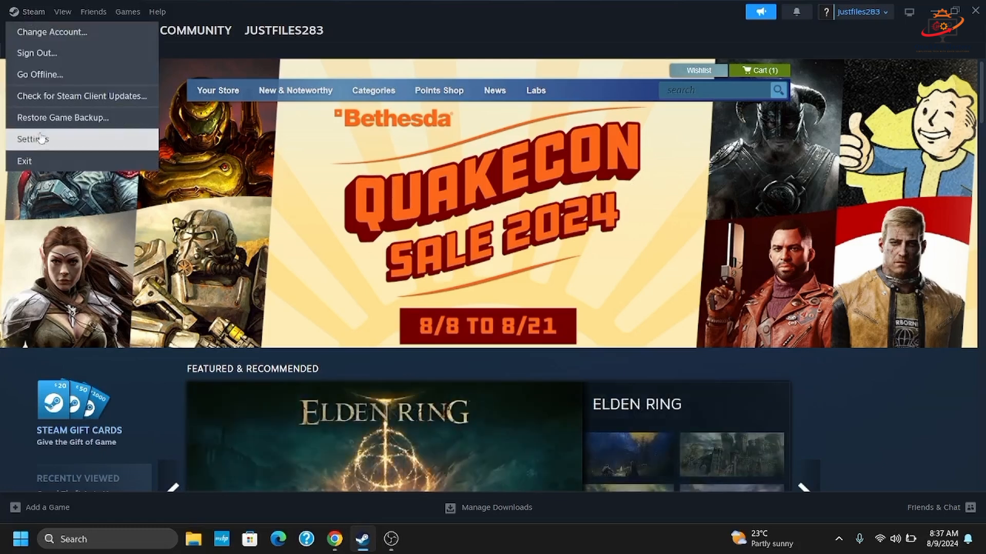
{"action": "left_click", "coordinate": [31, 139]}
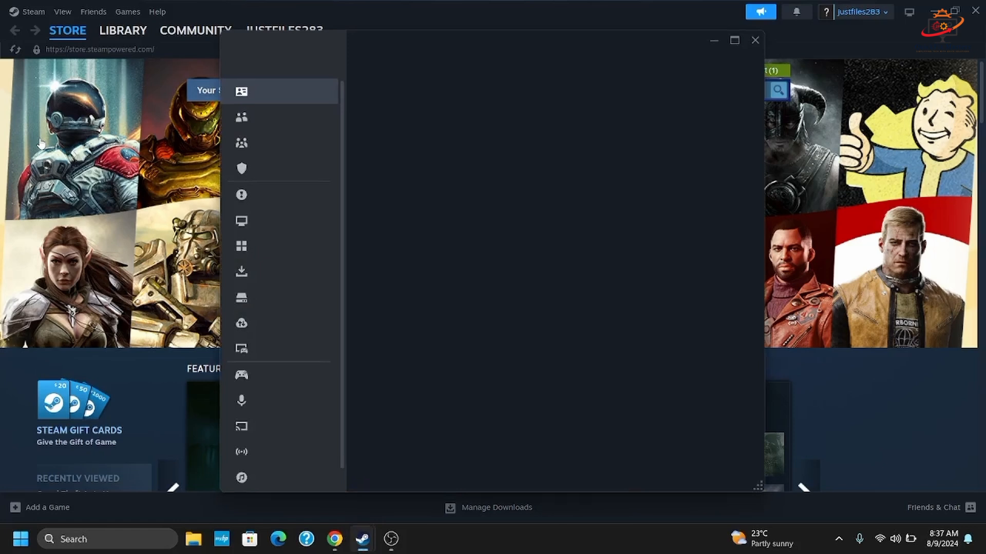
{"action": "left_click", "coordinate": [242, 91]}
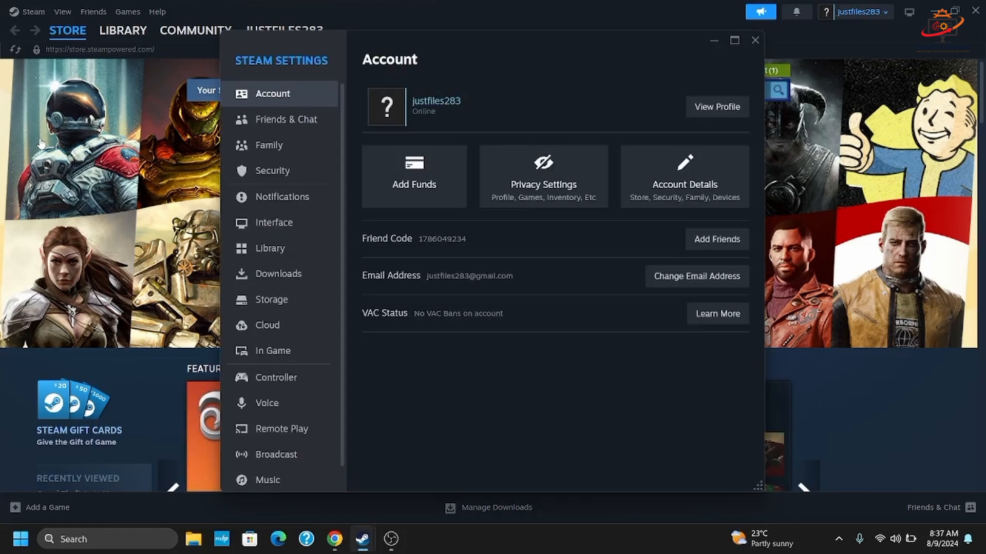
In Interface settings, join Steam Beta Update, then Steam Families Beta, declining each restart
{"action": "left_click", "coordinate": [274, 223]}
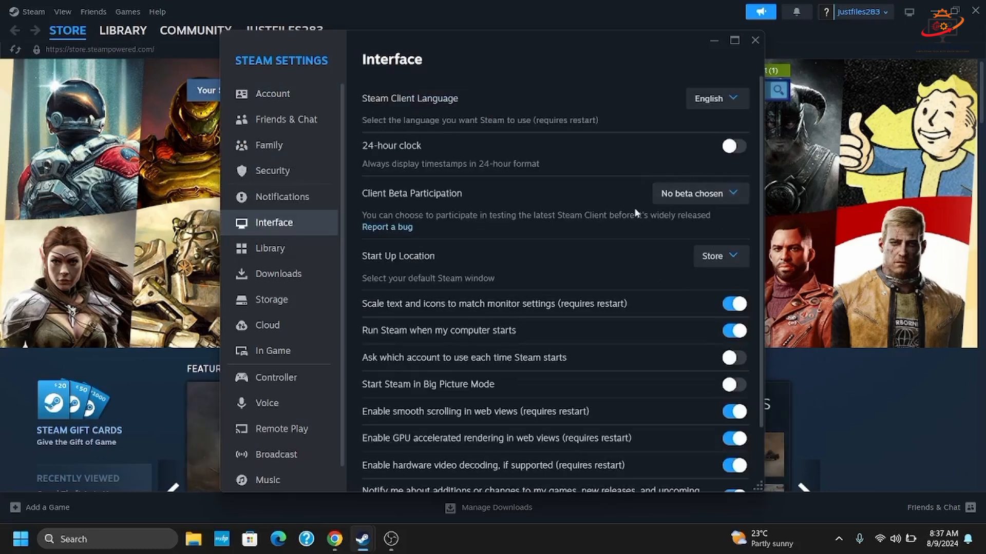
{"action": "left_click", "coordinate": [699, 194]}
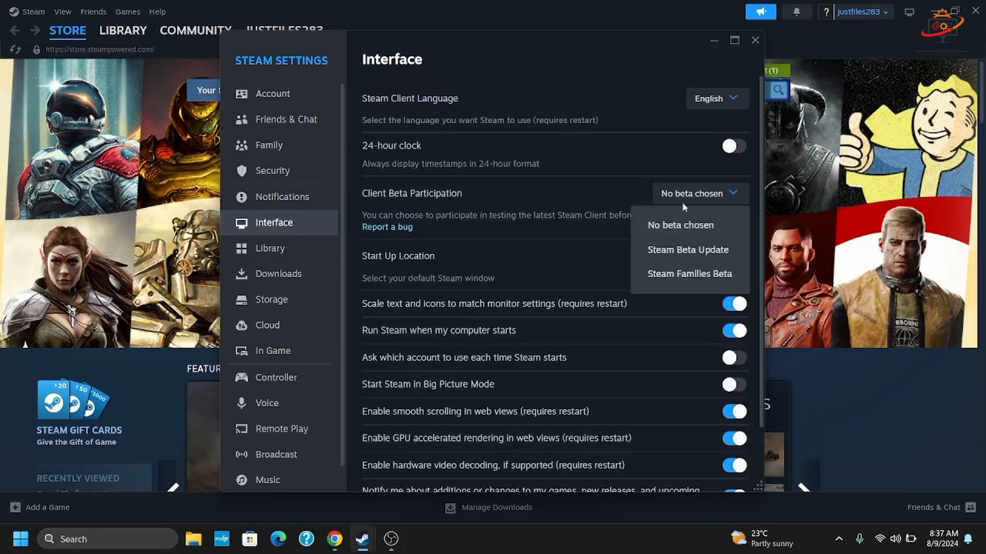
{"action": "left_click", "coordinate": [687, 249]}
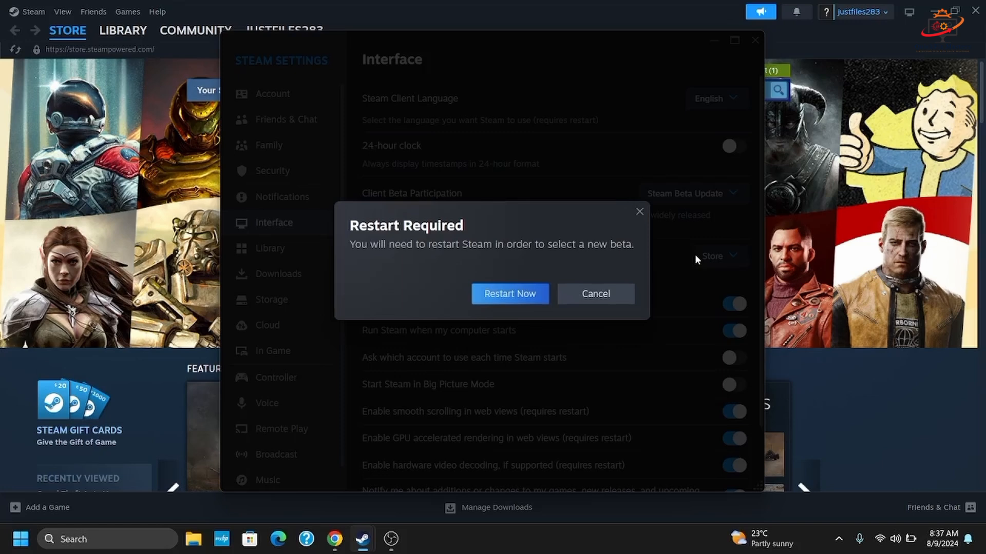
{"action": "left_click", "coordinate": [594, 294]}
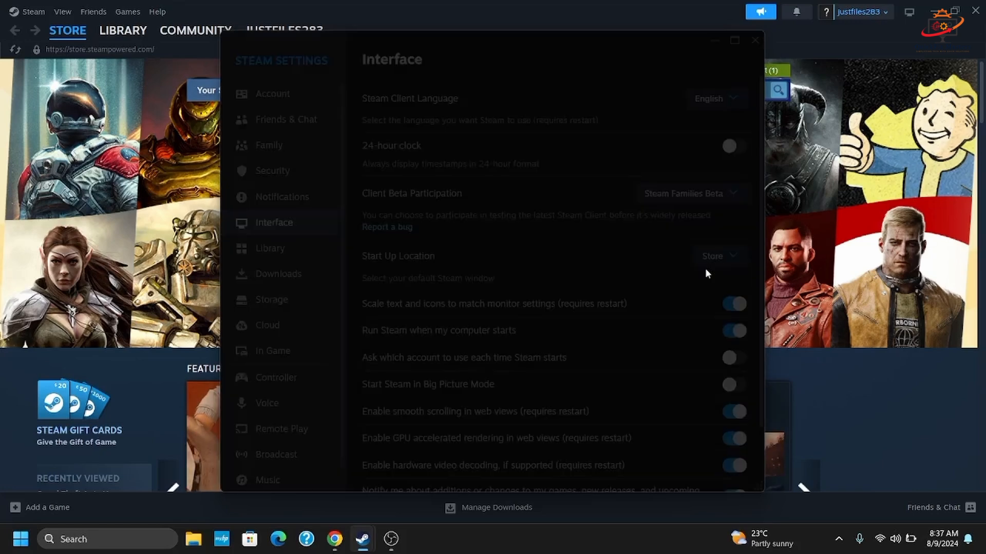
{"action": "left_click", "coordinate": [689, 193]}
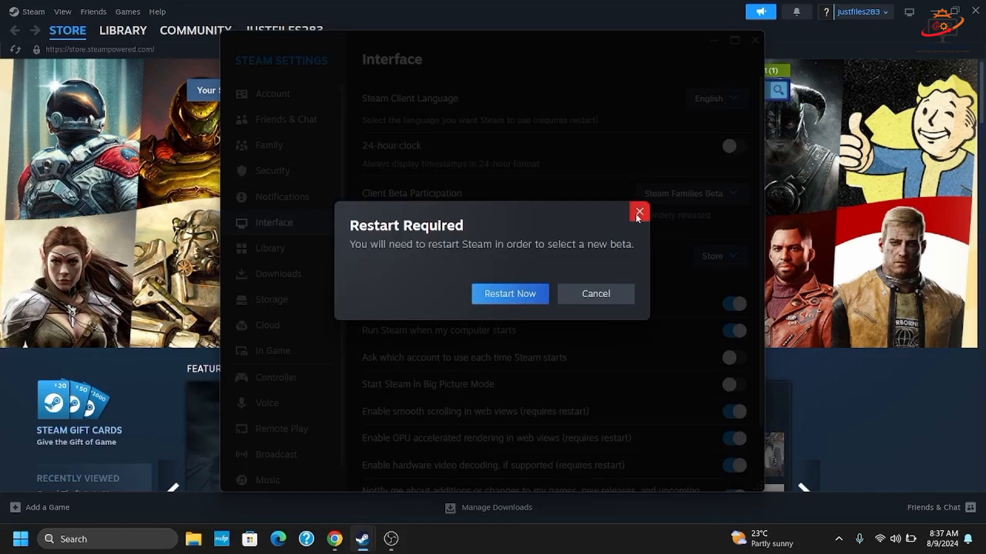
{"action": "left_click", "coordinate": [638, 212]}
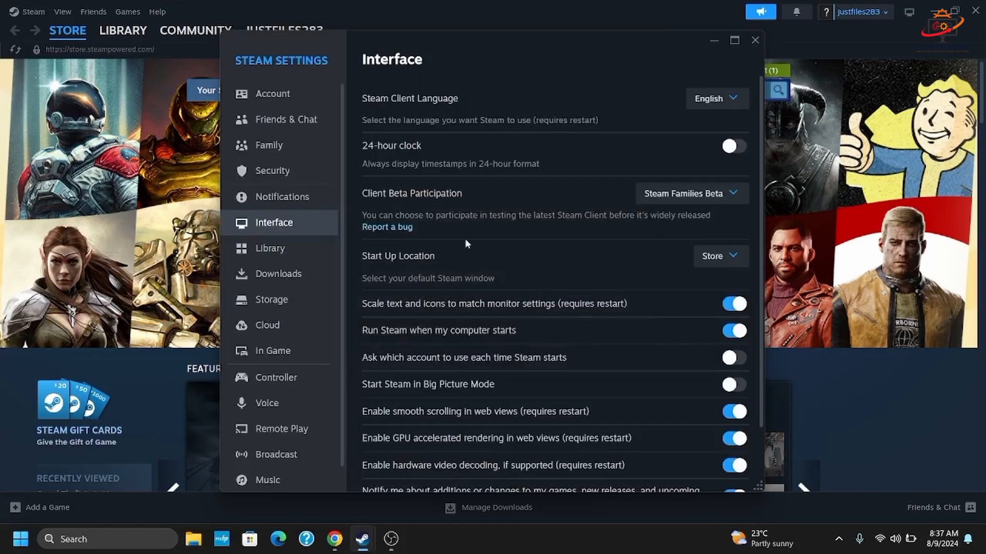
{"action": "mouse_move", "coordinate": [690, 193]}
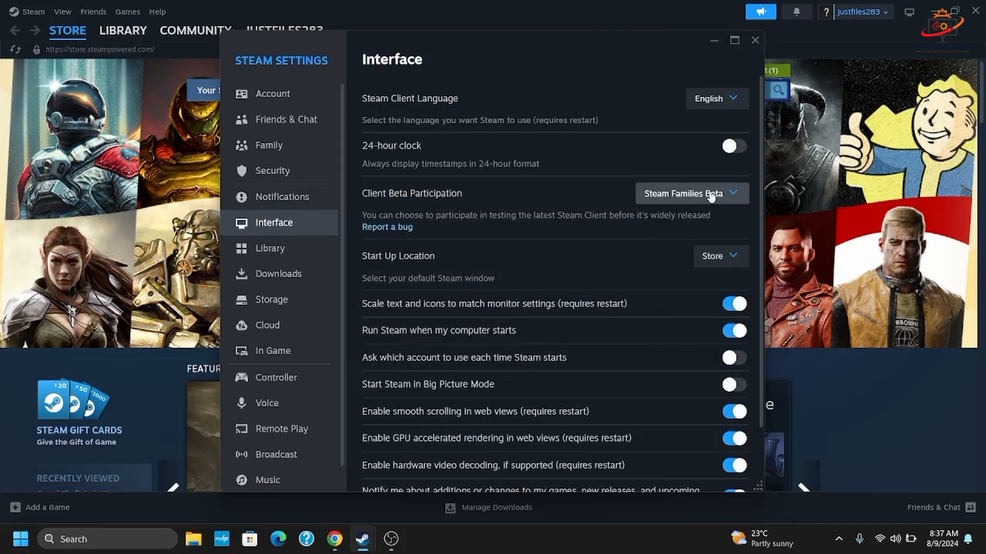
Return Client Beta Participation to No beta chosen, then bring the screen recorder forward
{"action": "left_click", "coordinate": [691, 193]}
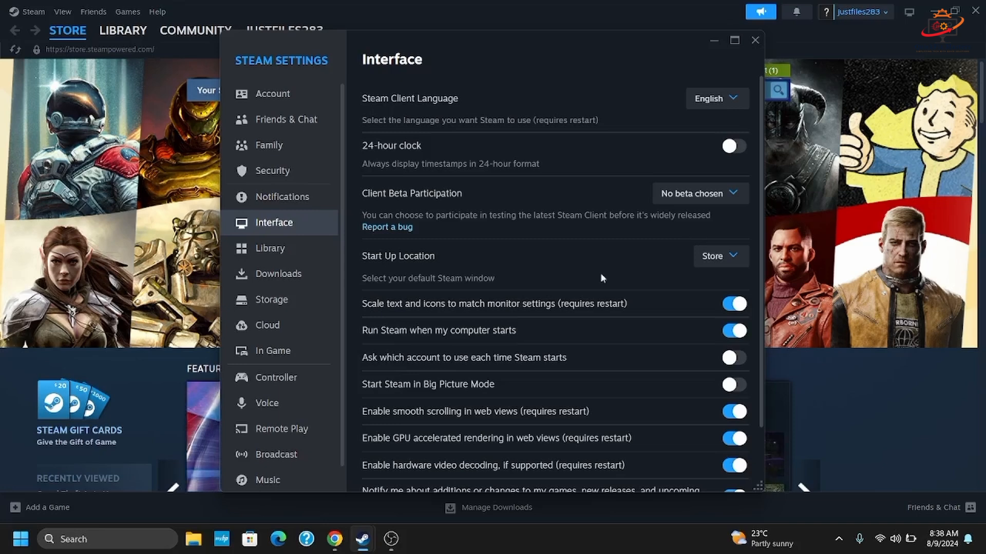
{"action": "left_click", "coordinate": [390, 540]}
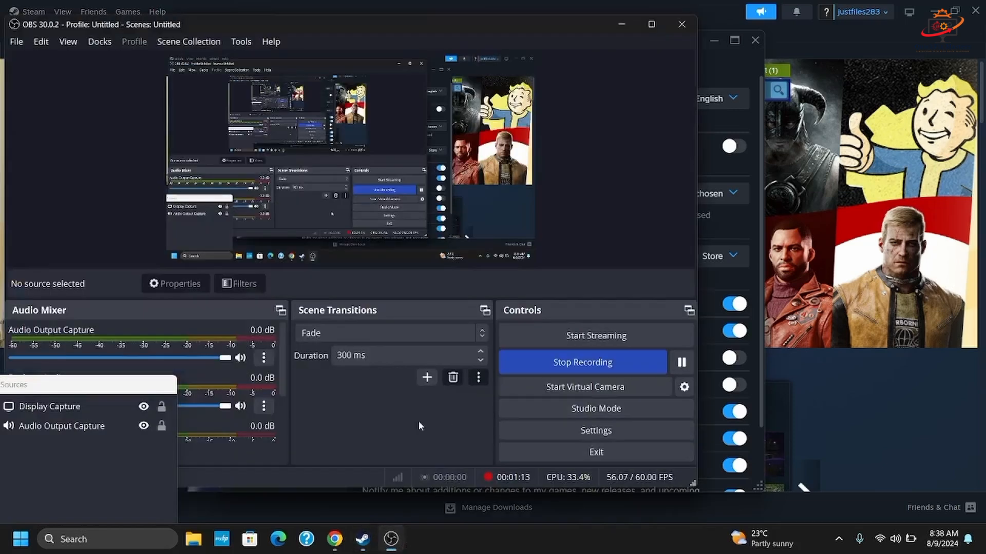